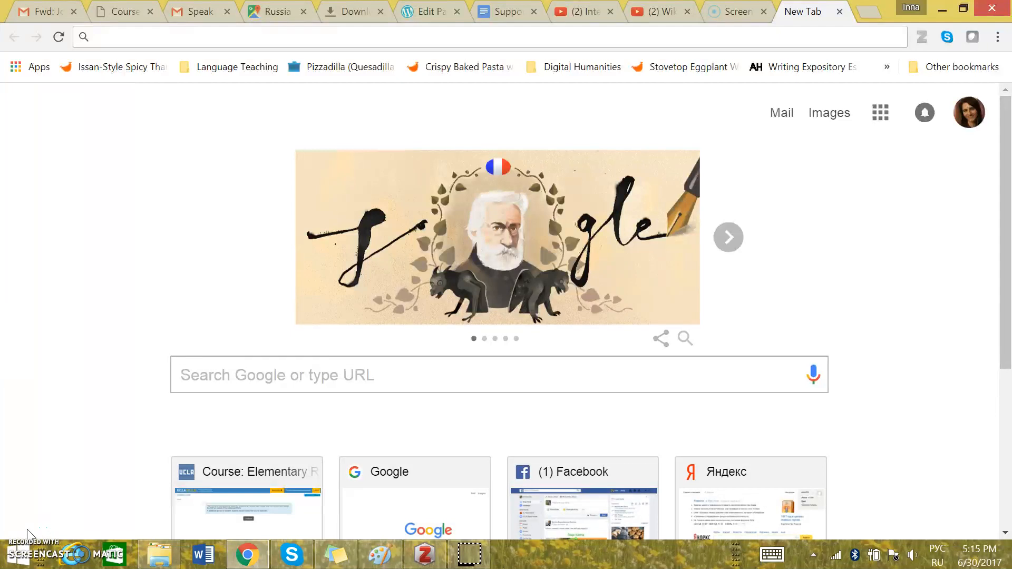
{"action": "mouse_move", "coordinate": [100, 231]}
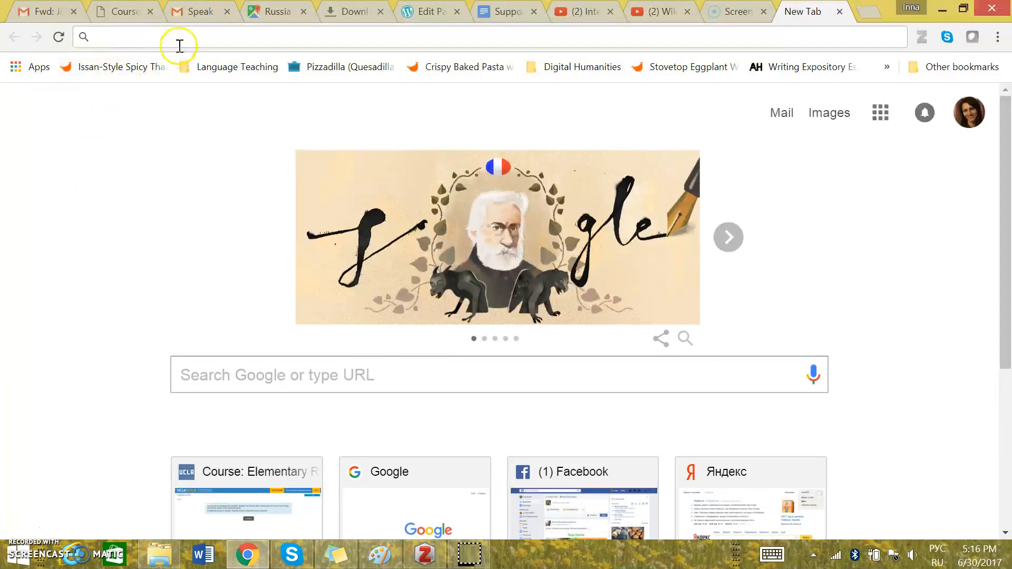
Step: Navigate to ru.wiktionary.org to load the Russian Wiktionary main page
{"action": "type", "text": "ru.wiktionary.org/wiki/Заглавная_страница"}
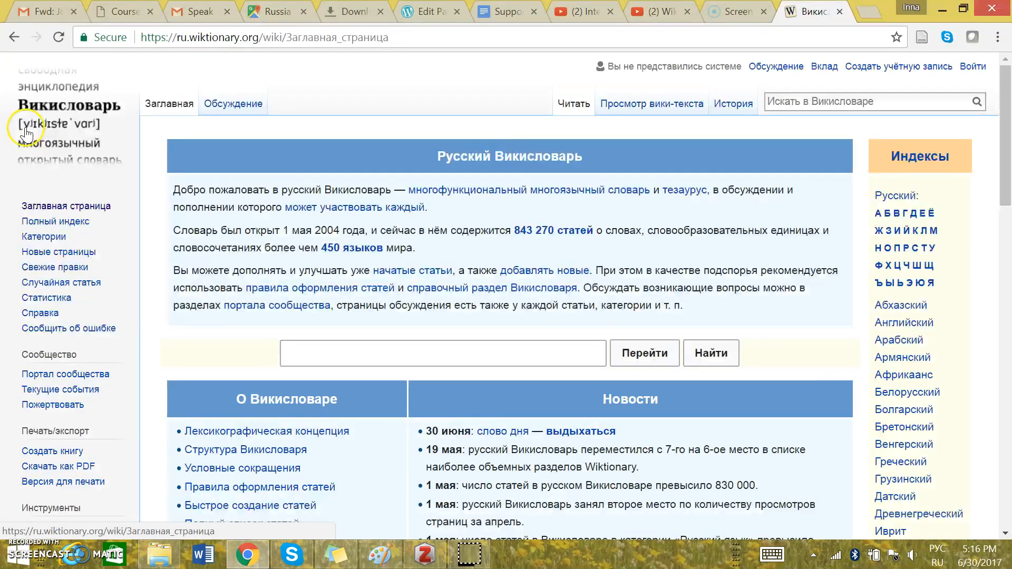
{"action": "mouse_move", "coordinate": [127, 124]}
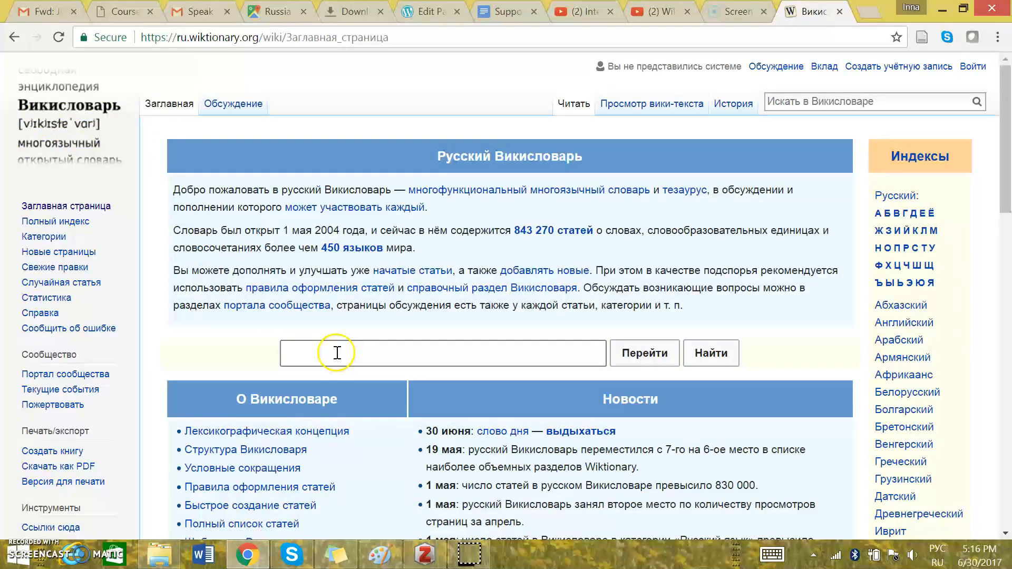
Step: Search for бровь from the main page search box and go to its article
{"action": "type", "text": "бровь"}
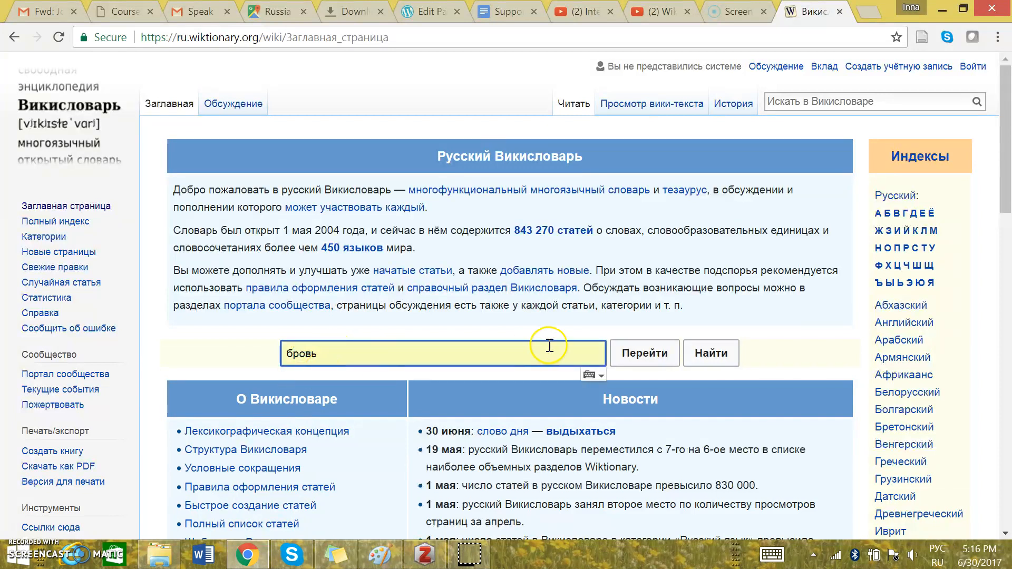
{"action": "left_click", "coordinate": [643, 353]}
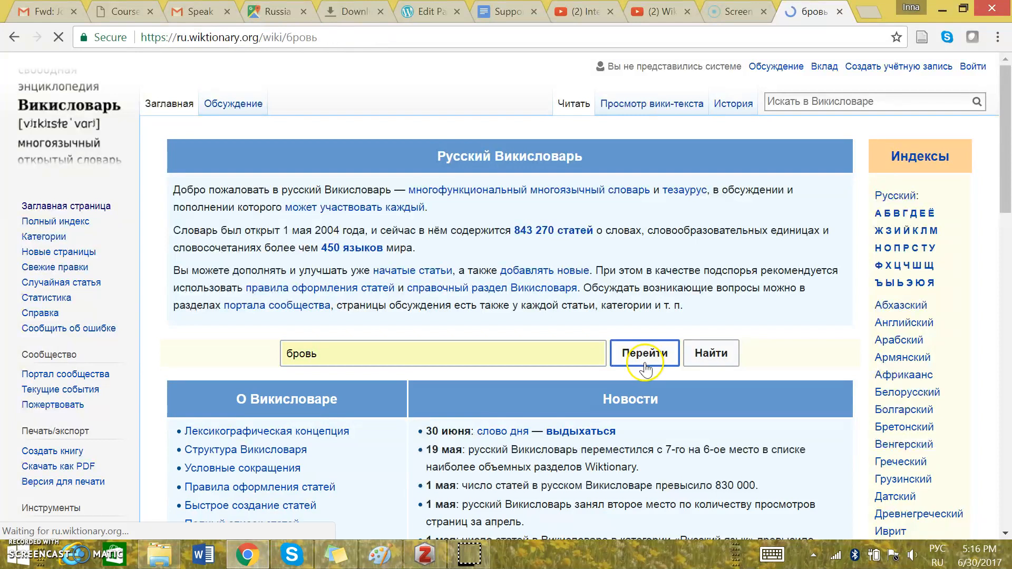
Step: Scroll the бровь article down to its Russian section with declension, pronunciation and photo
{"action": "left_click", "coordinate": [643, 353]}
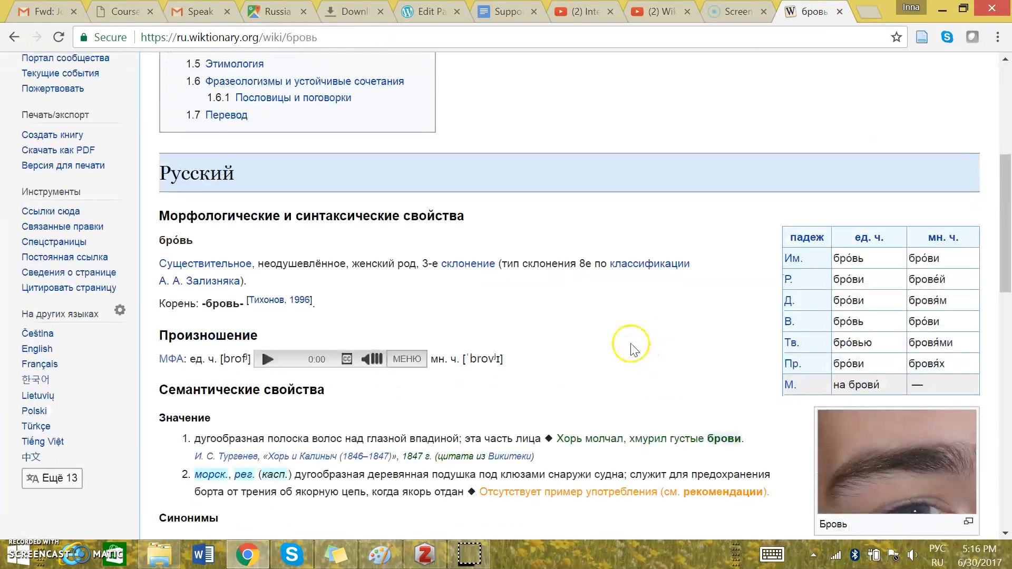
{"action": "scroll", "scroll_direction": "down", "scroll_amount": 3}
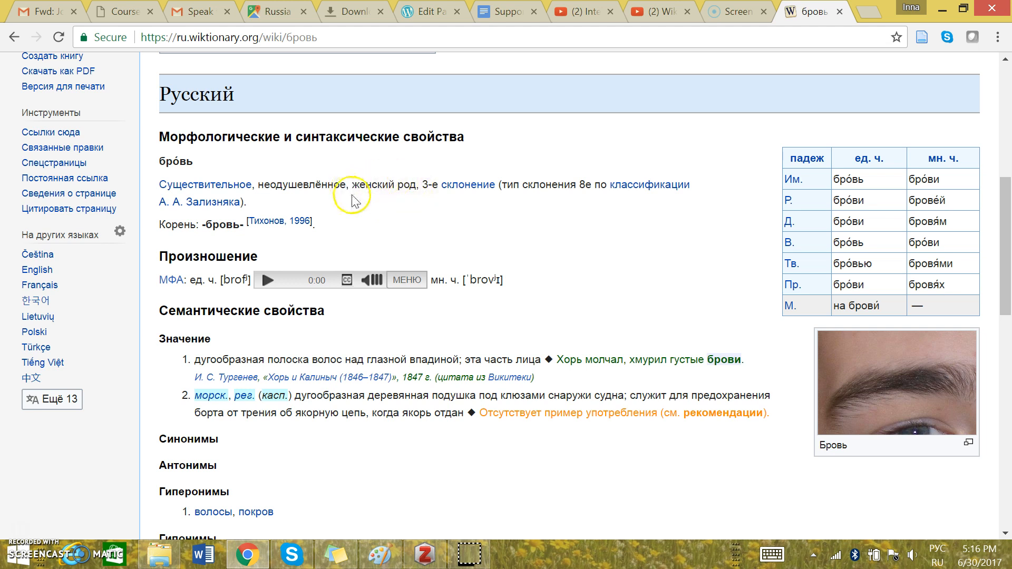
{"action": "mouse_move", "coordinate": [908, 457]}
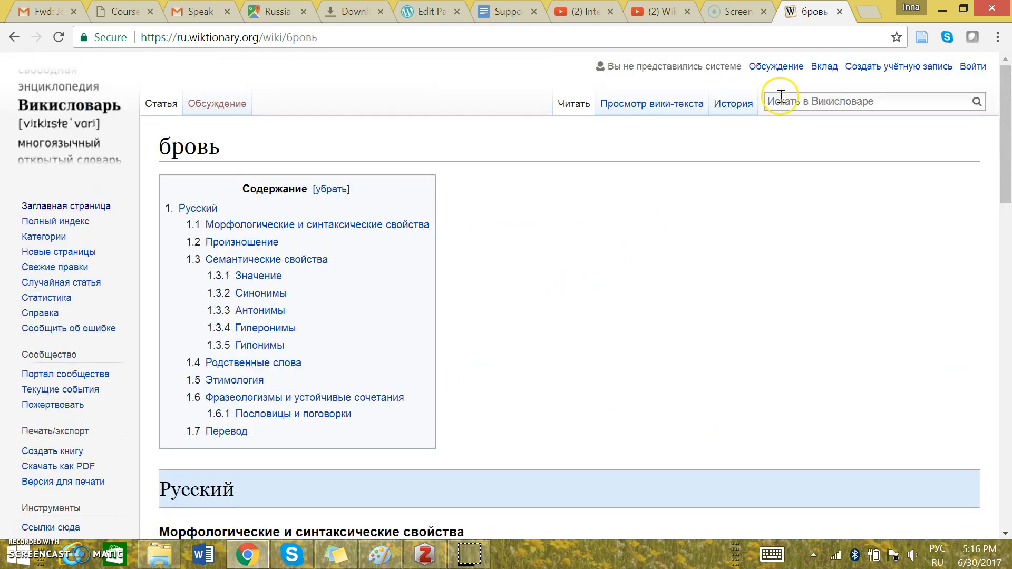
Step: Search автомобиль via the site search suggestions and load its article
{"action": "type", "text": "а"}
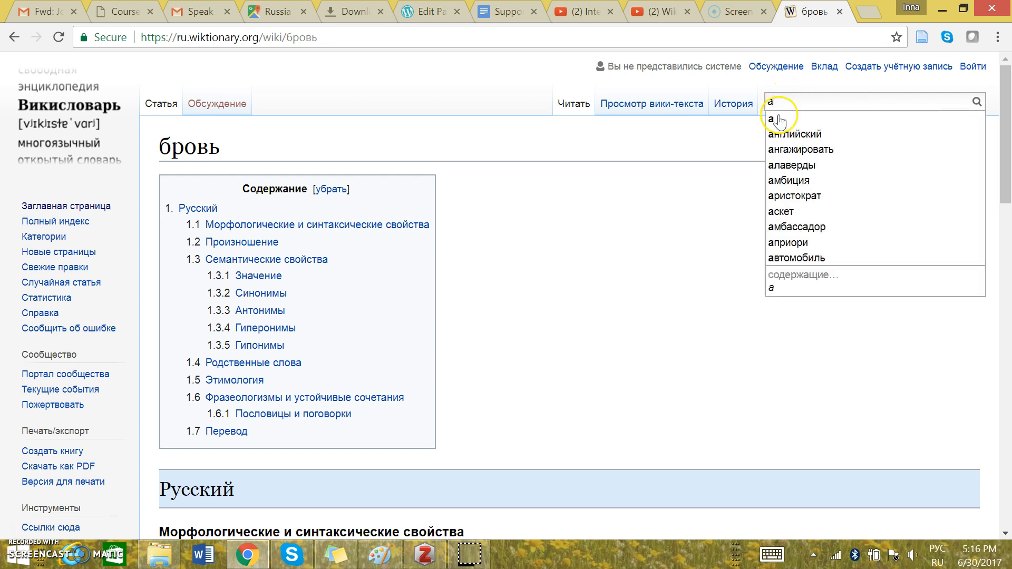
{"action": "left_click", "coordinate": [797, 258]}
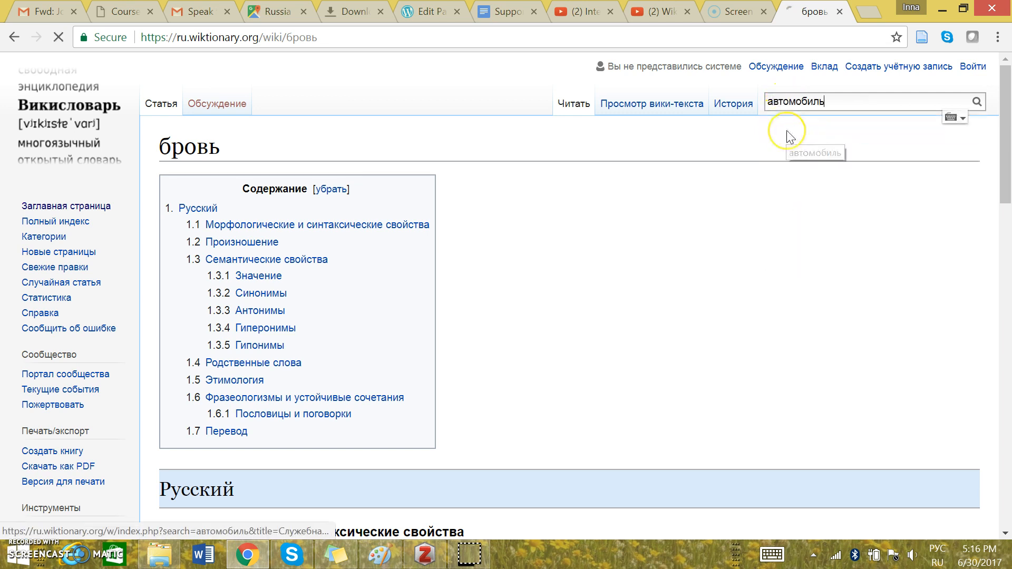
{"action": "key", "text": "Enter"}
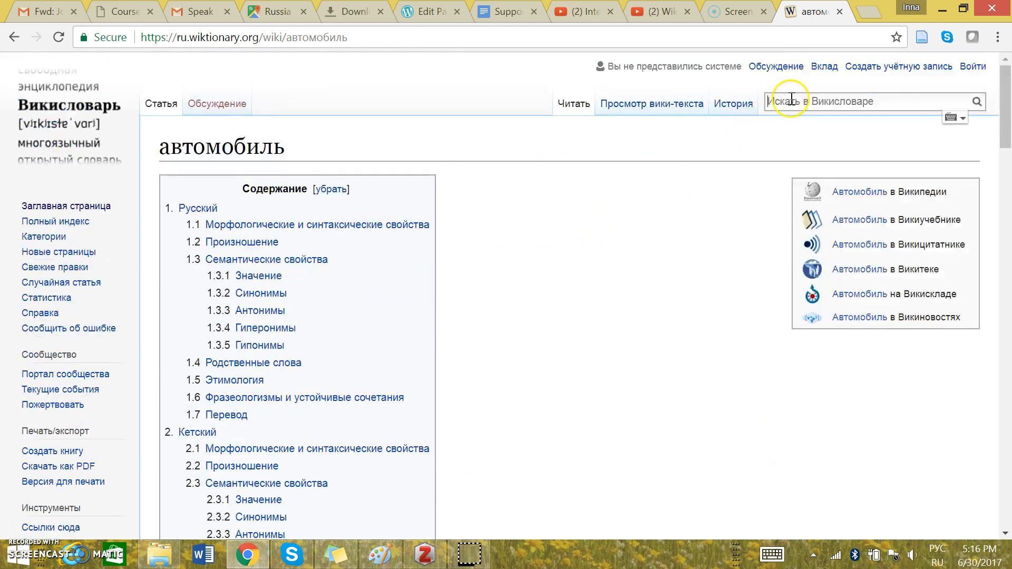
Step: Open the окно article from the suggestions and scroll to its Russian section with gender, pronunciation and photo
{"action": "type", "text": "окн"}
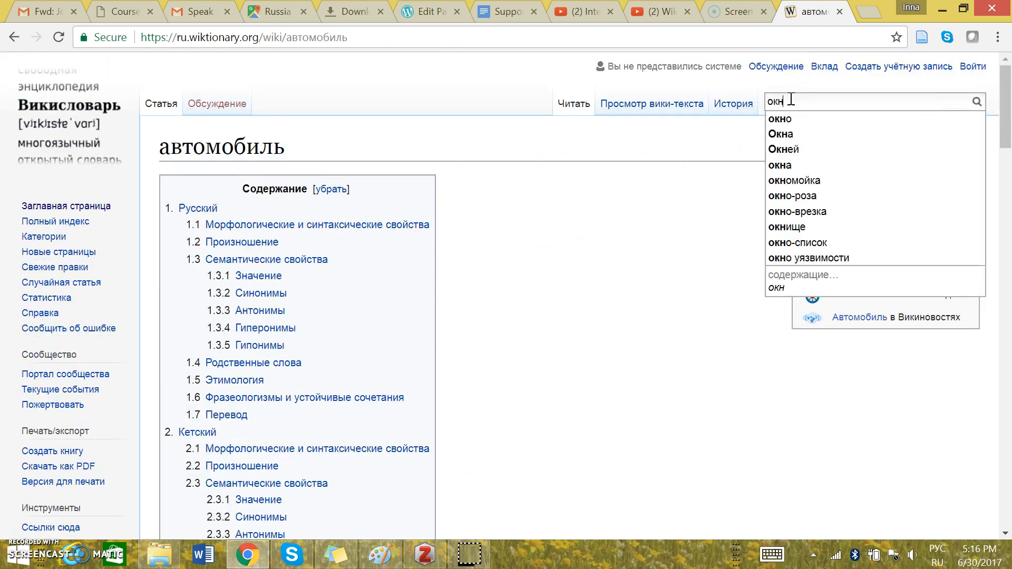
{"action": "left_click", "coordinate": [779, 119]}
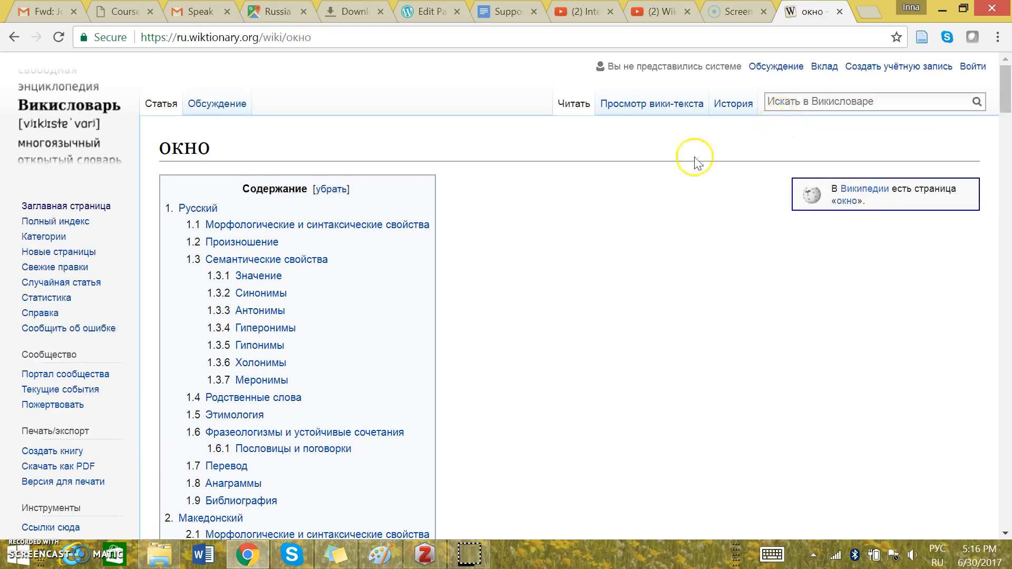
{"action": "scroll", "scroll_direction": "down", "scroll_amount": 3}
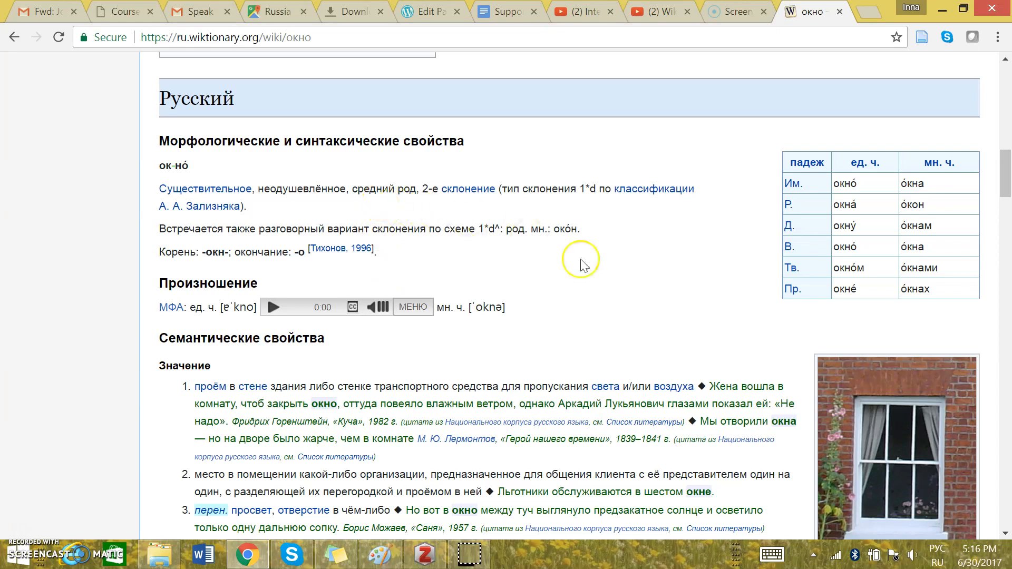
{"action": "scroll", "scroll_direction": "down", "scroll_amount": 3}
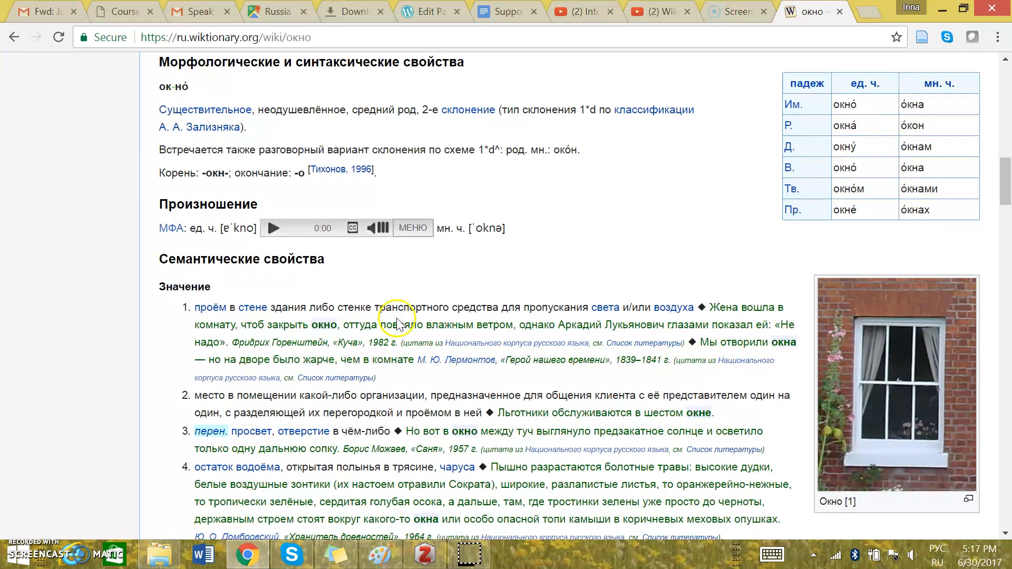